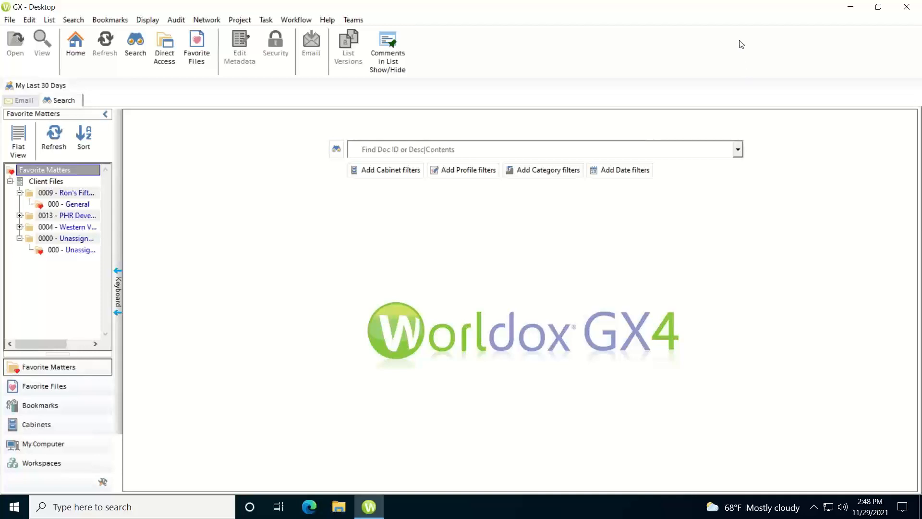
mouse_move(243, 291)
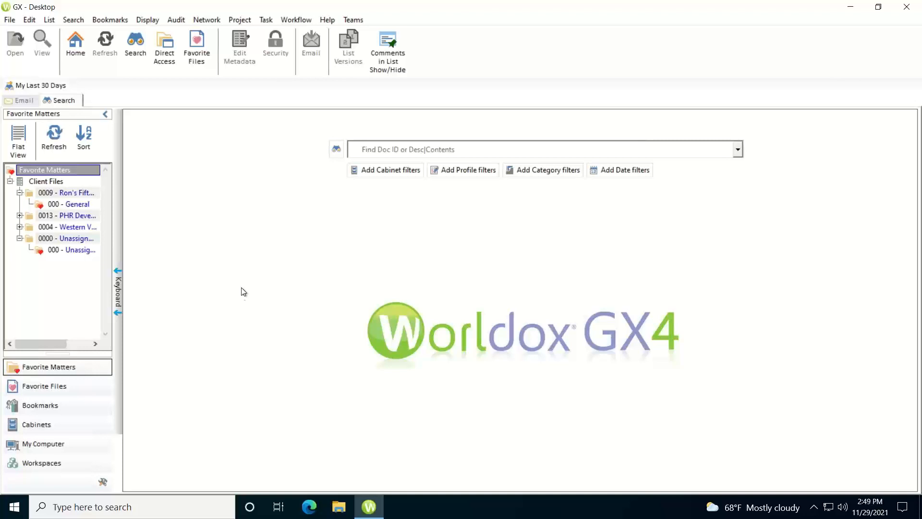
mouse_move(55, 427)
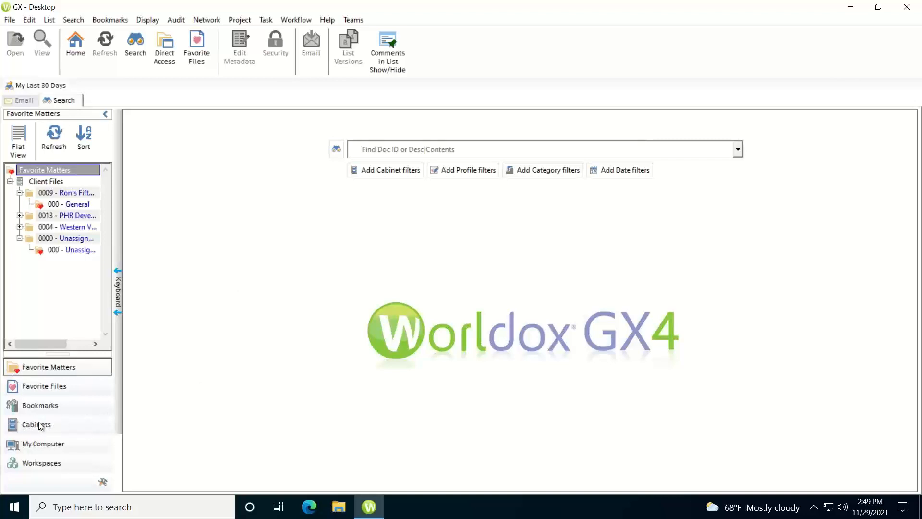
Show the cabinet tree, expand Client Files, then expand its Active group of clients
left_click(36, 424)
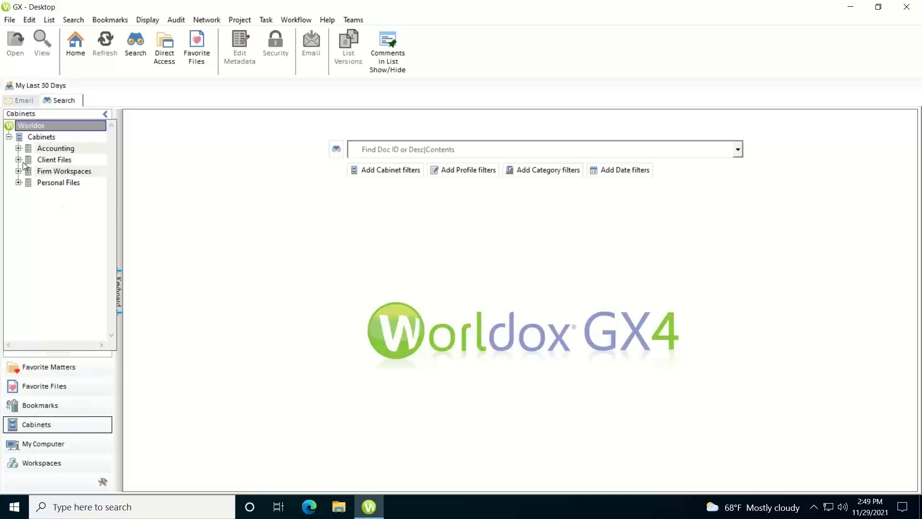
left_click(17, 159)
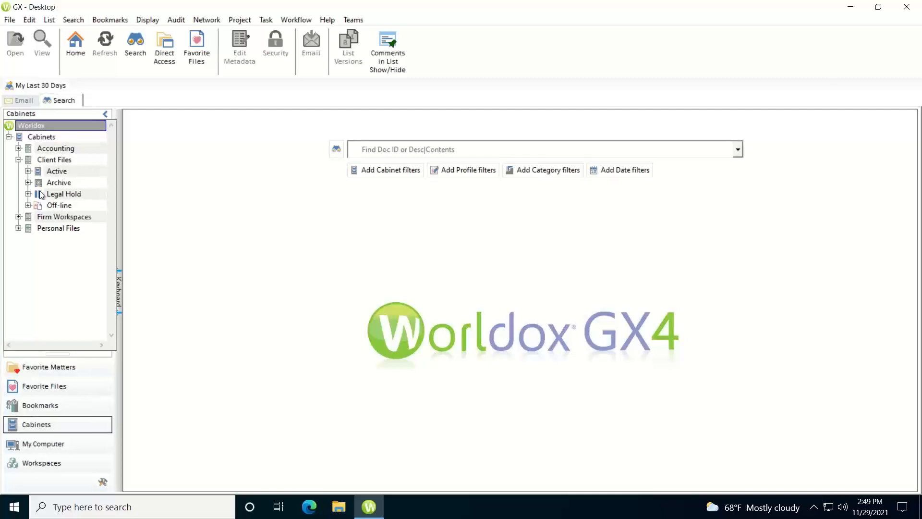
mouse_move(61, 182)
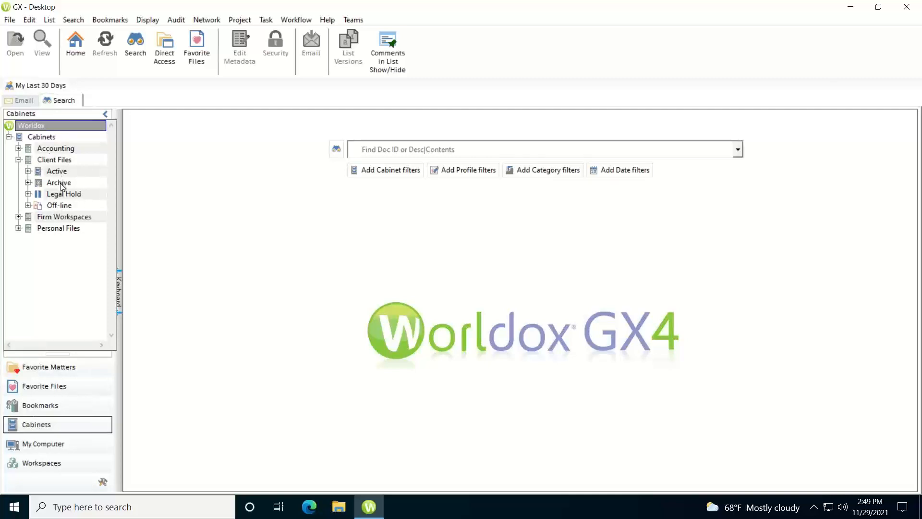
mouse_move(59, 205)
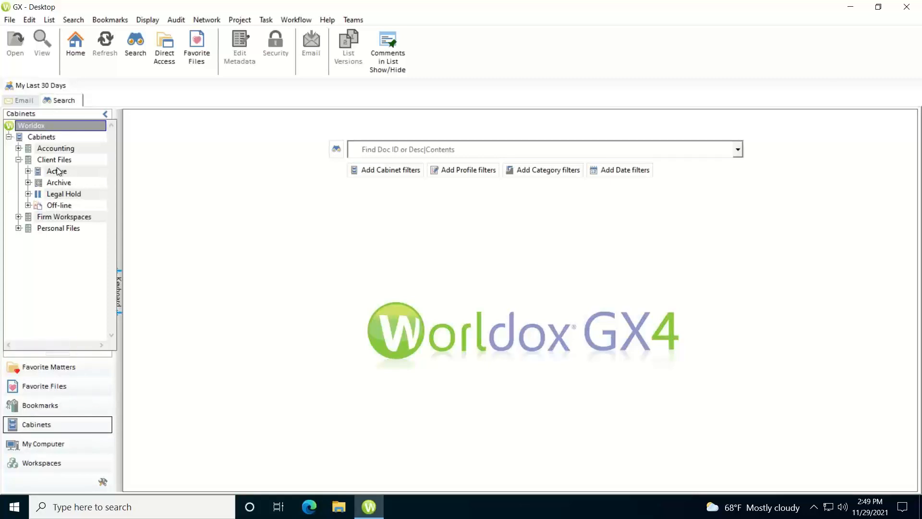
mouse_move(47, 178)
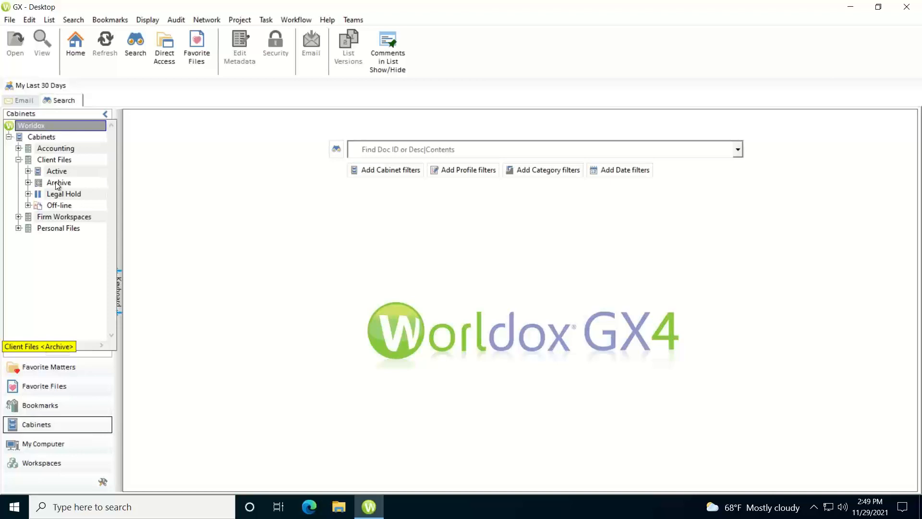
mouse_move(46, 196)
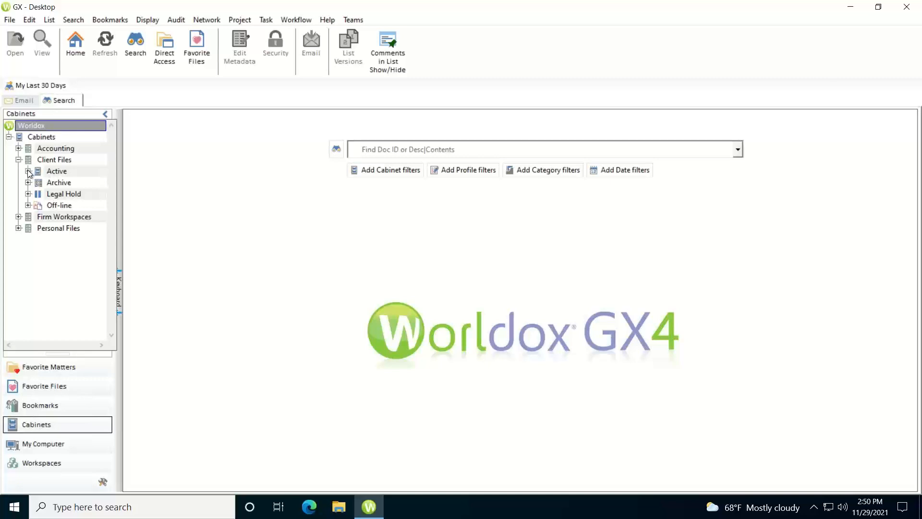
left_click(29, 171)
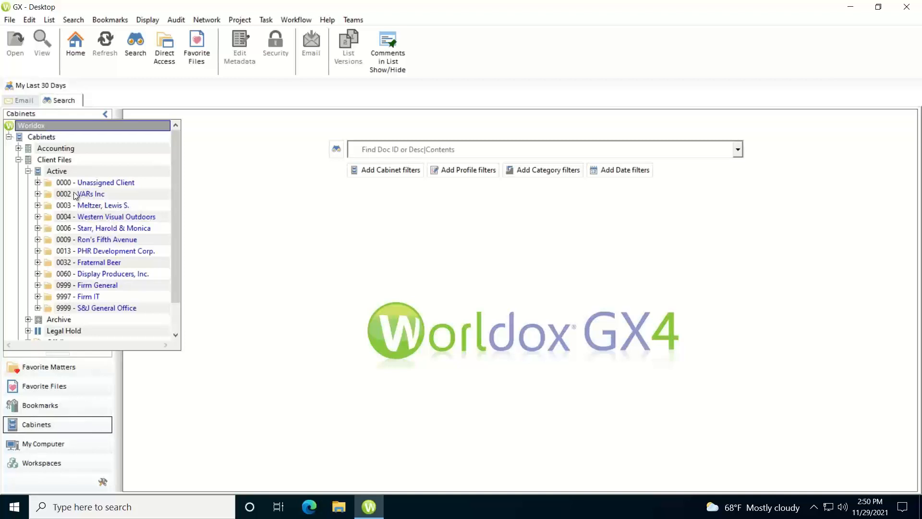
mouse_move(83, 228)
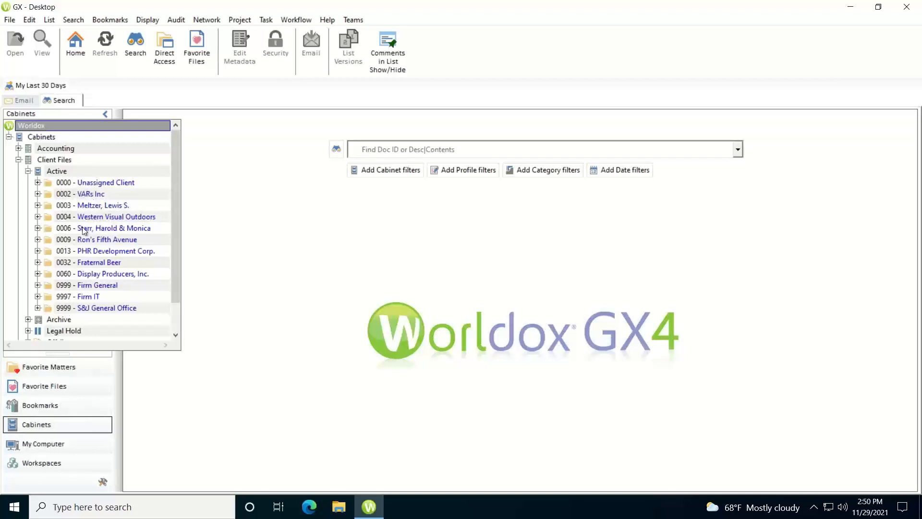
mouse_move(80, 214)
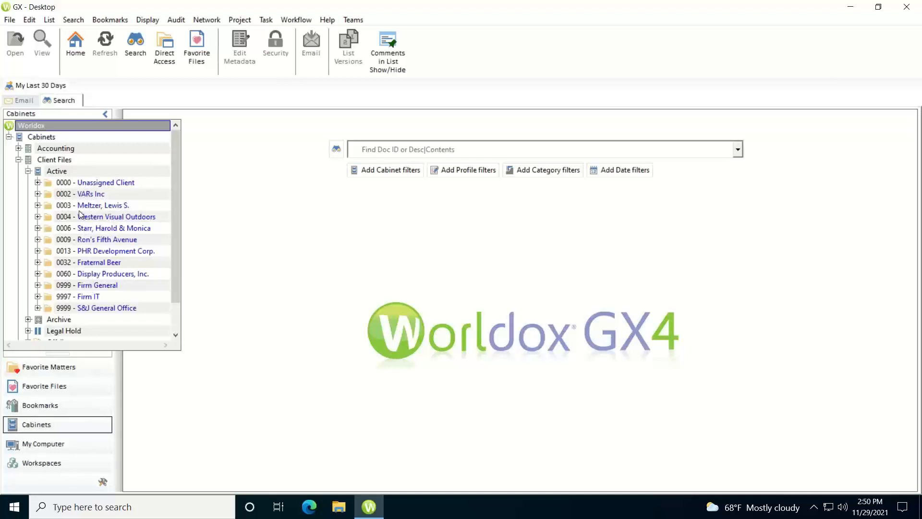
mouse_move(73, 186)
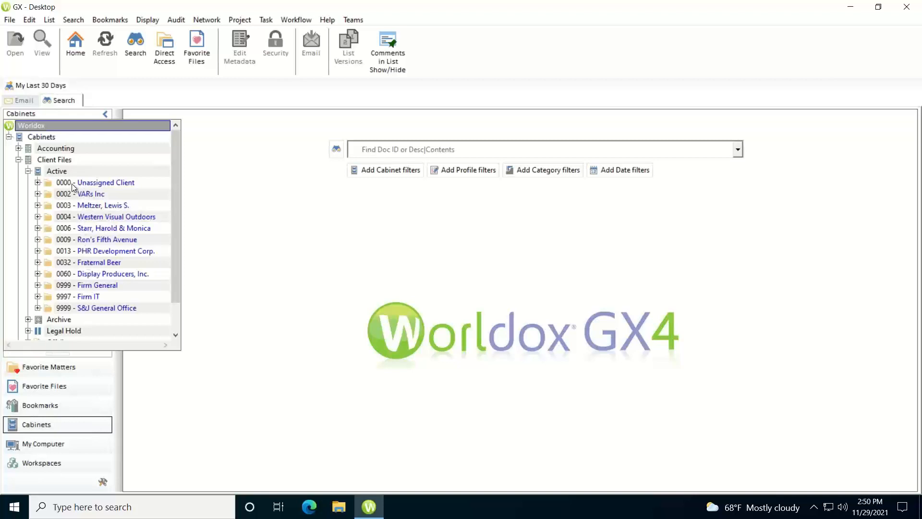
mouse_move(64, 197)
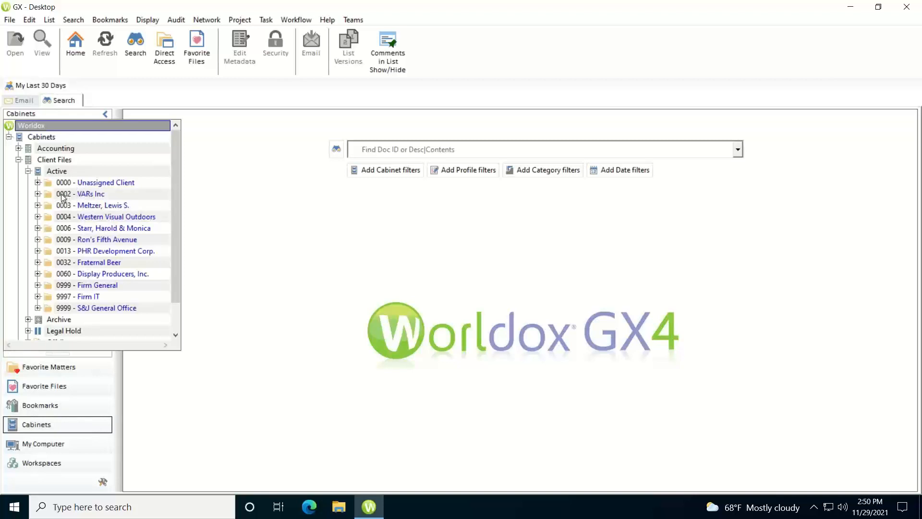
mouse_move(63, 197)
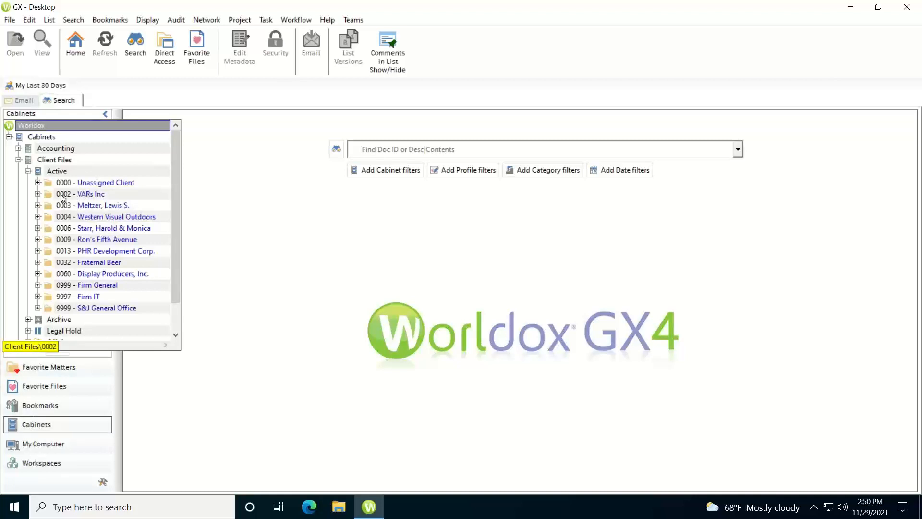
Expand client 0002 VARs Inc to reveal Business Documents, Planning Conference and New HQ Building
left_click(38, 193)
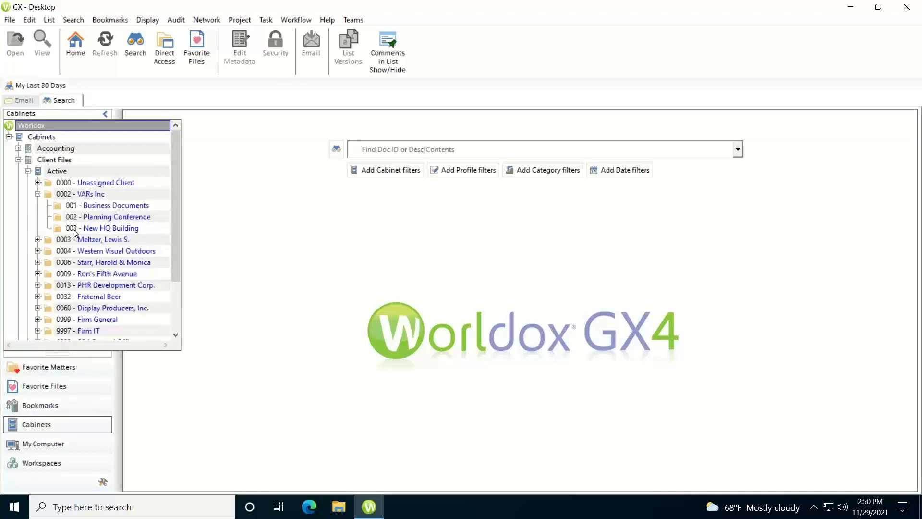
View New HQ Building's documents, then list matter 0009.000 General for Ron's Fifth Avenue
left_click(111, 227)
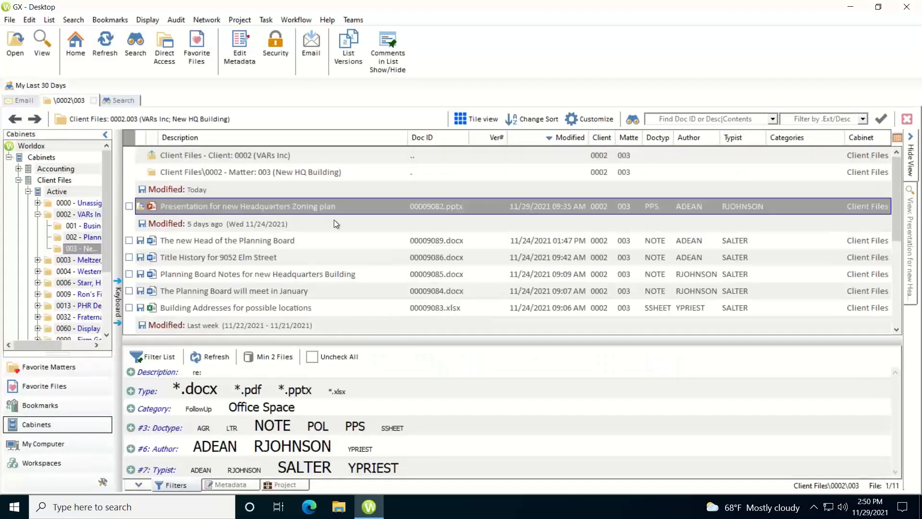
mouse_move(342, 325)
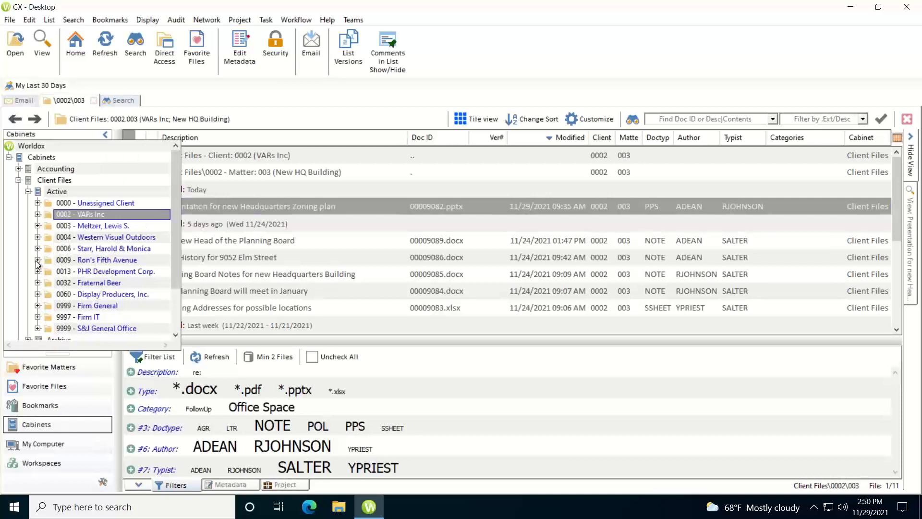
left_click(38, 260)
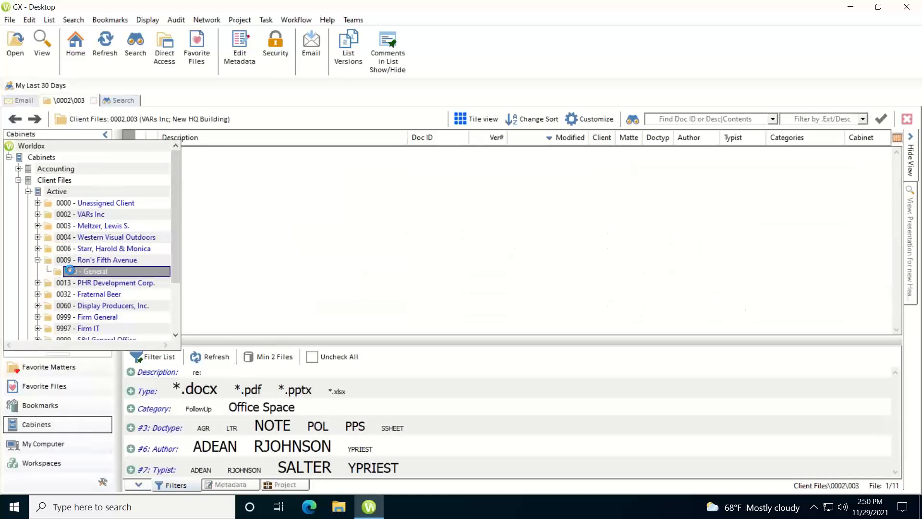
left_click(90, 271)
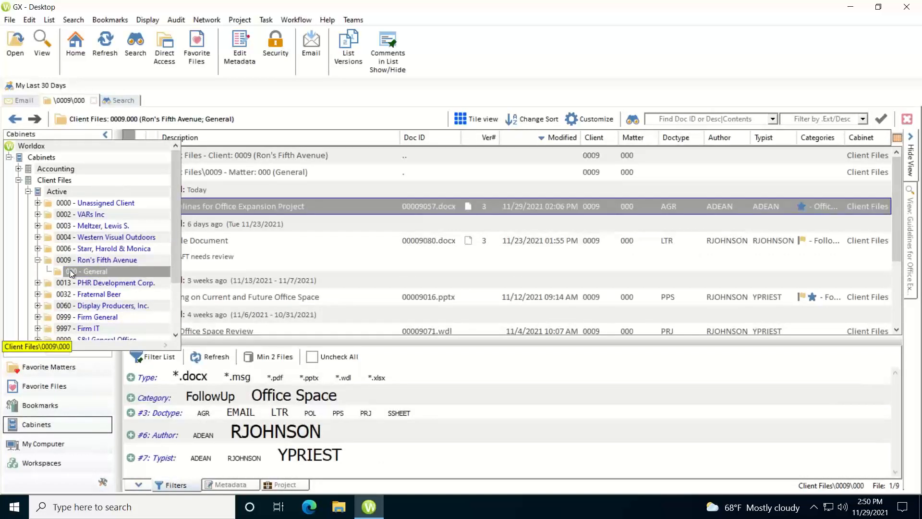